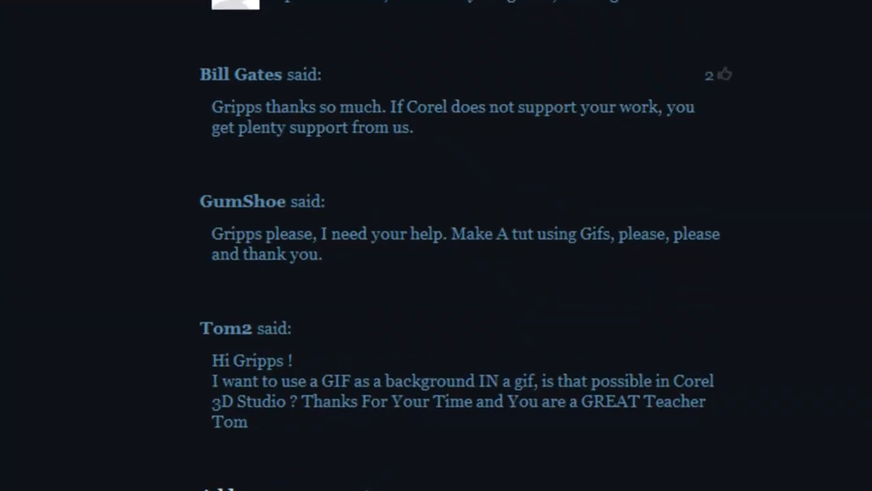
pyautogui.moveTo(273, 229)
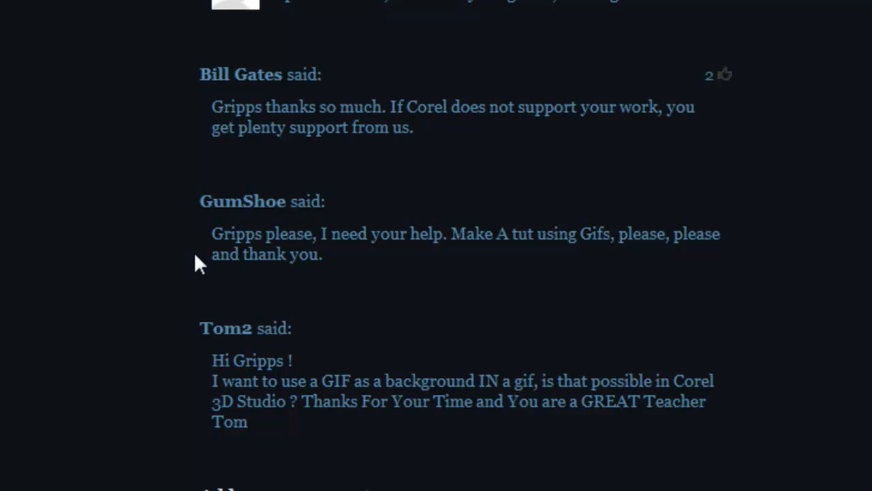
pyautogui.moveTo(169, 368)
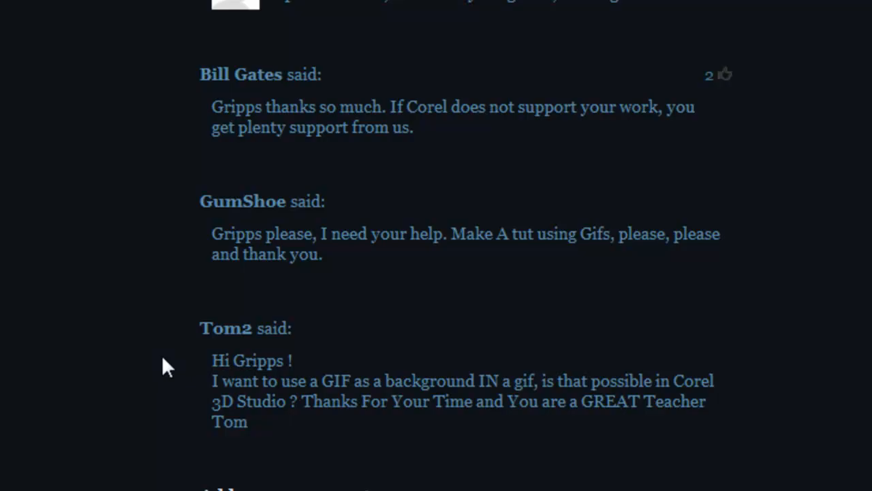
# Step: Scrub the template to the six numbered placeholder boxes and show the imported camping media
pyautogui.scroll(3)
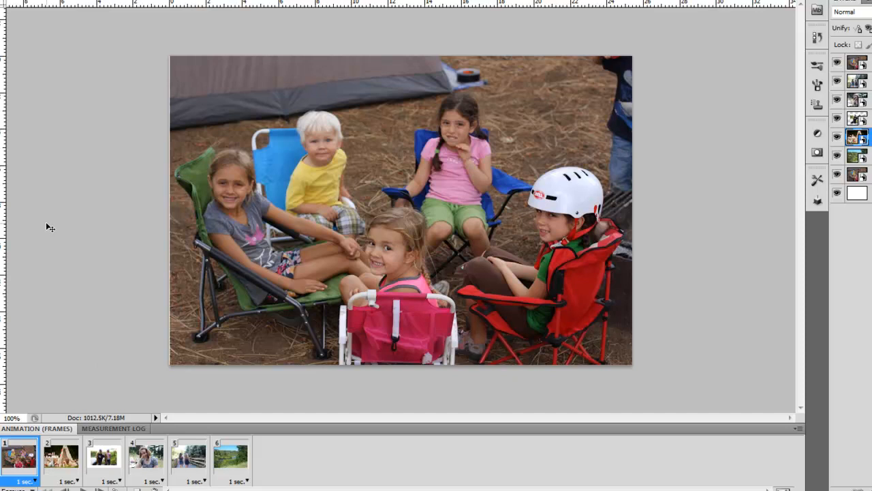
pyautogui.moveTo(21, 457)
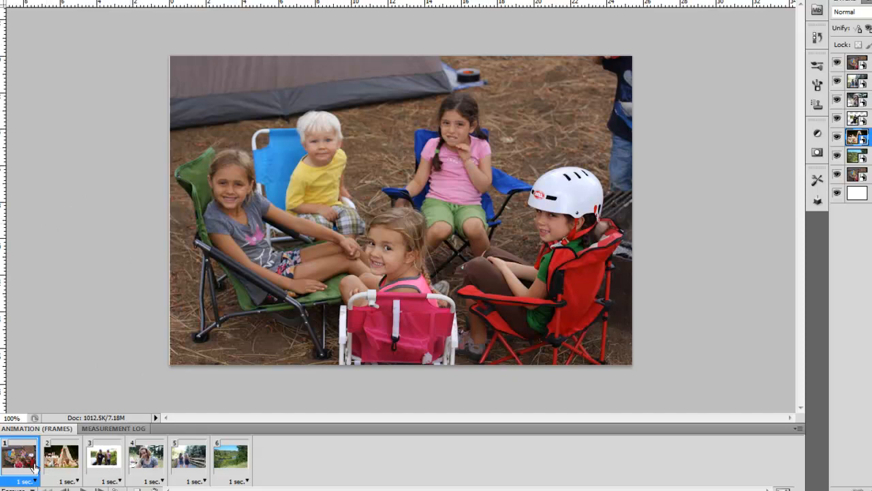
pyautogui.moveTo(289, 455)
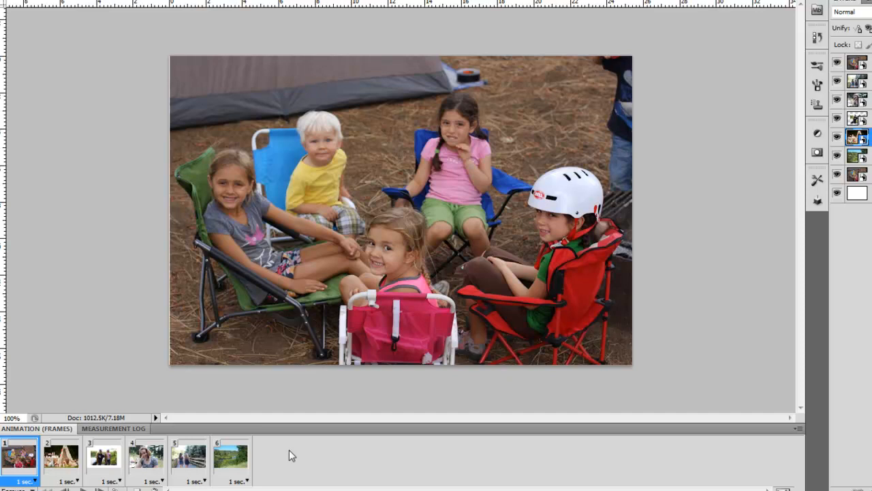
pyautogui.moveTo(463, 154)
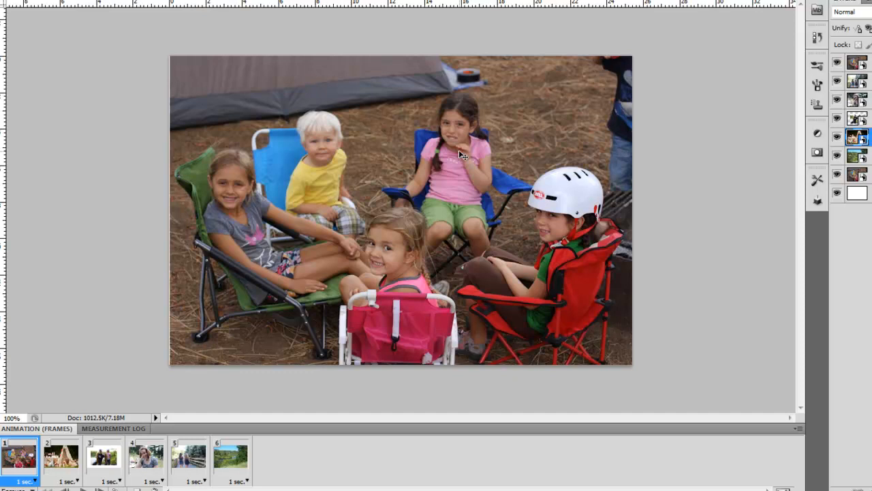
pyautogui.moveTo(385, 177)
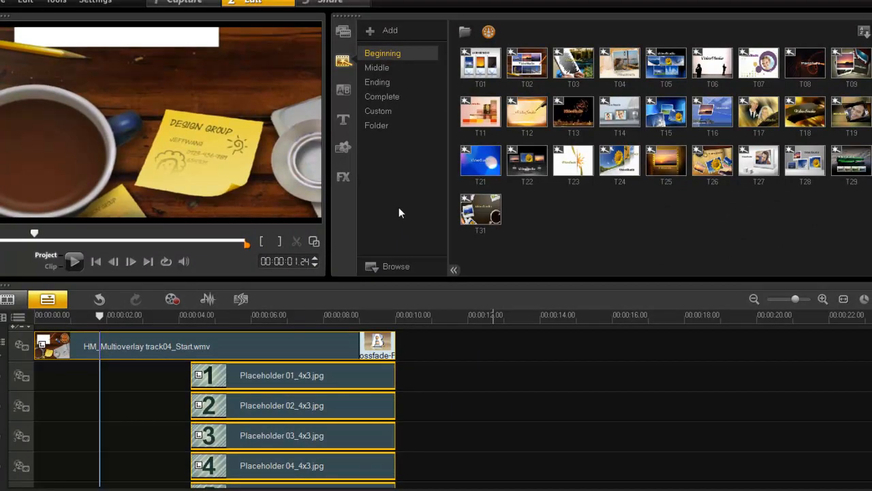
pyautogui.moveTo(218, 235)
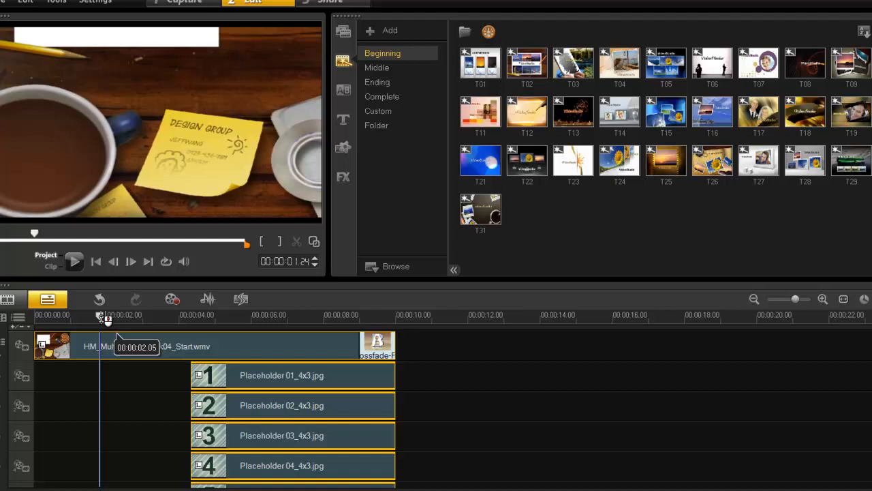
pyautogui.moveTo(102, 318); pyautogui.dragTo(91, 317)
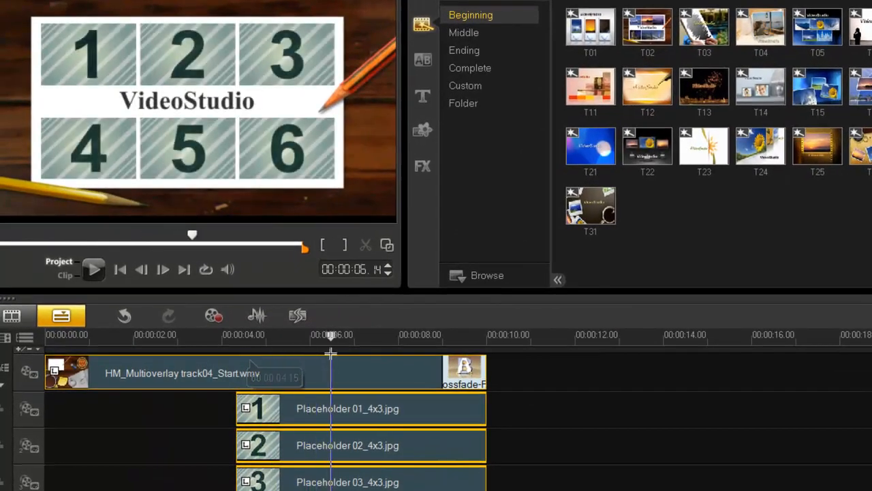
pyautogui.moveTo(331, 334); pyautogui.dragTo(384, 335)
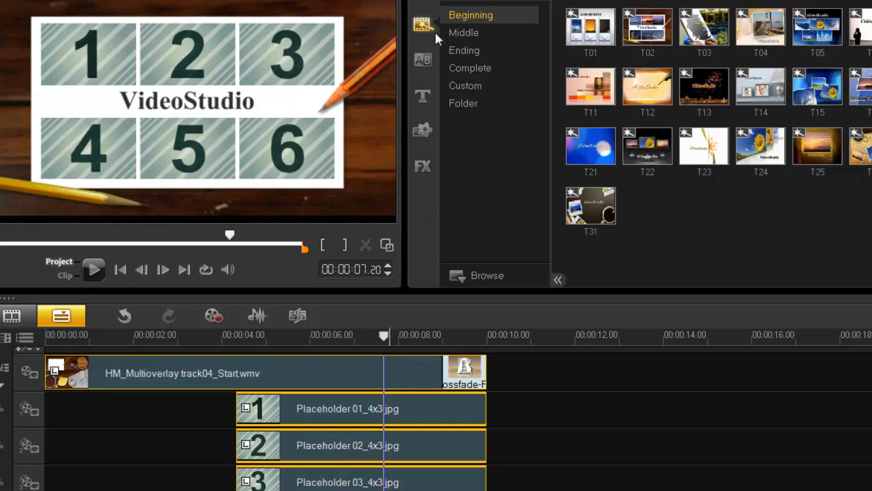
pyautogui.click(462, 103)
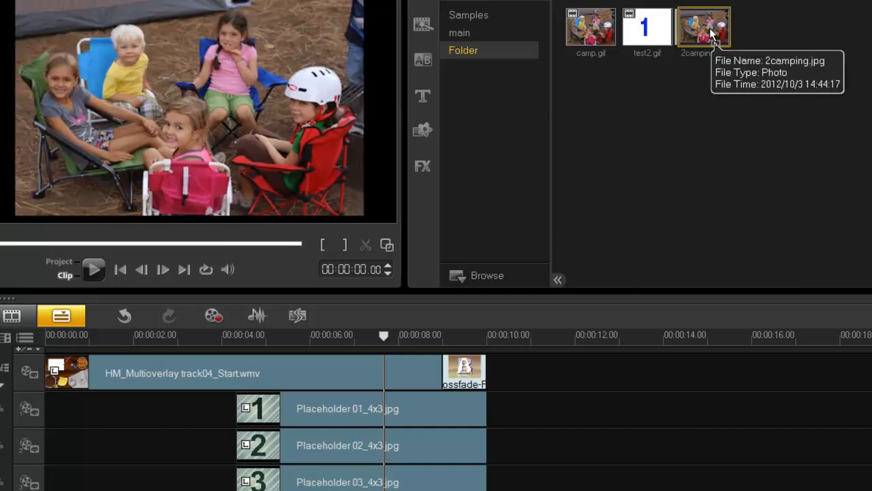
# Step: Swap Placeholder 01 for 2camping.jpg and scrub the timeline to preview it in box 1
pyautogui.moveTo(704, 28); pyautogui.dragTo(300, 409)
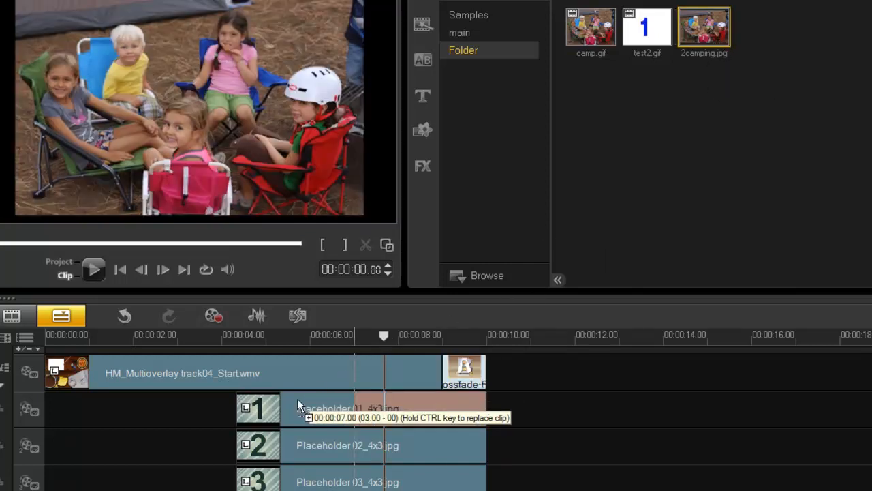
pyautogui.moveTo(705, 27); pyautogui.dragTo(307, 408)
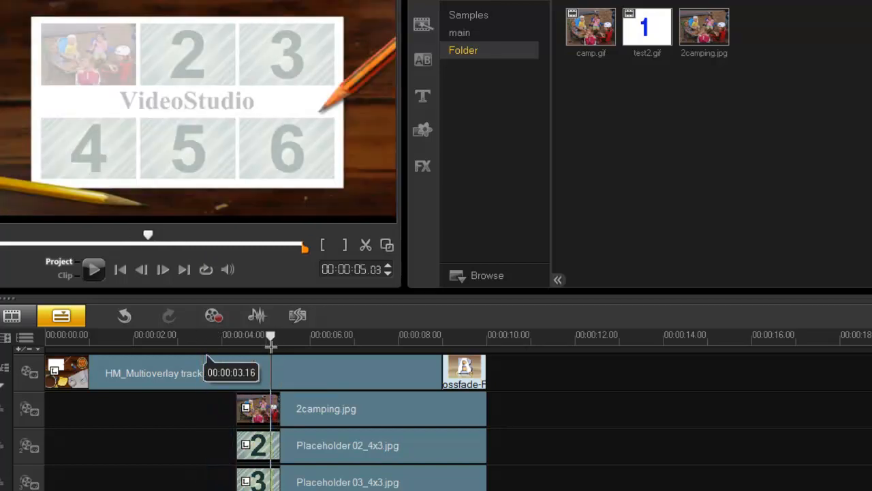
pyautogui.moveTo(272, 335); pyautogui.dragTo(319, 335)
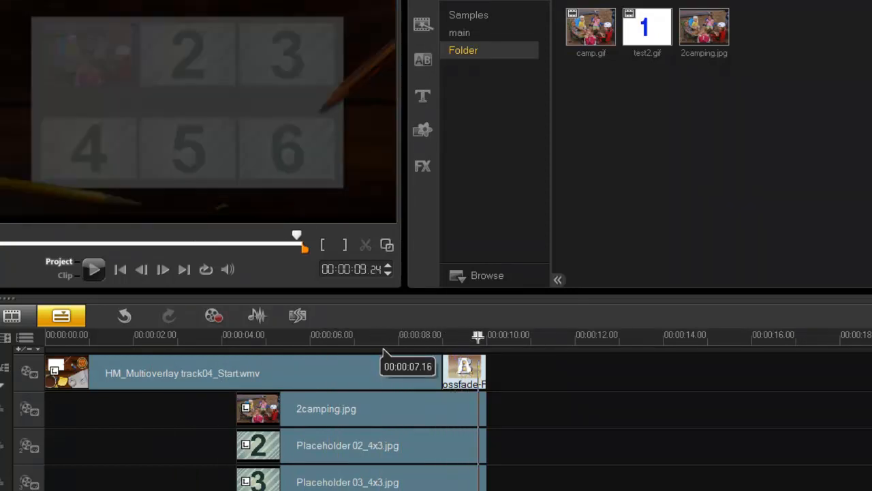
pyautogui.moveTo(478, 335); pyautogui.dragTo(344, 335)
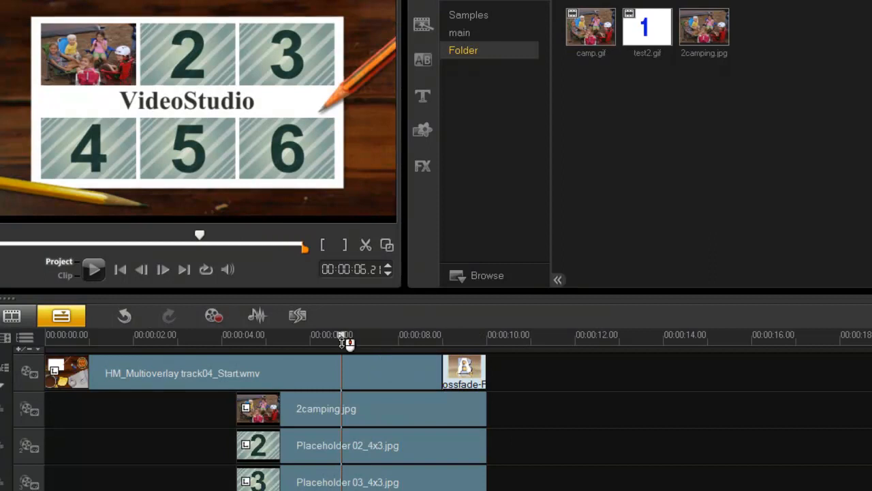
pyautogui.moveTo(78, 77)
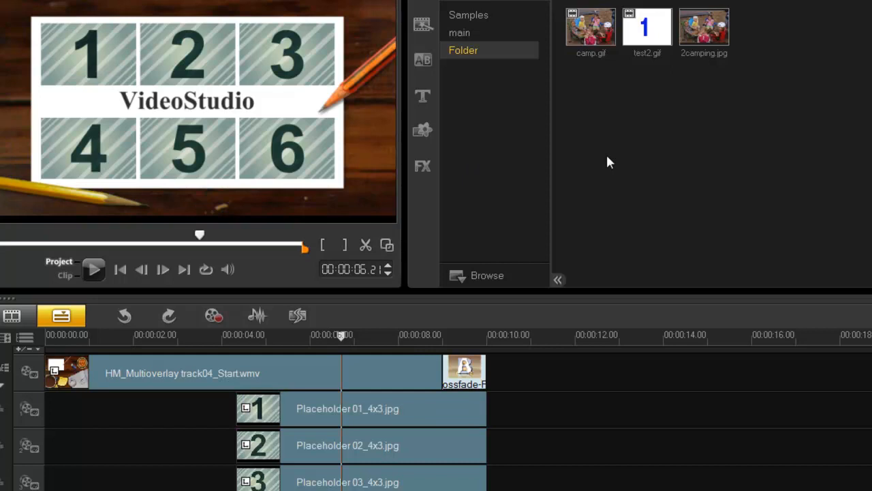
pyautogui.moveTo(612, 106)
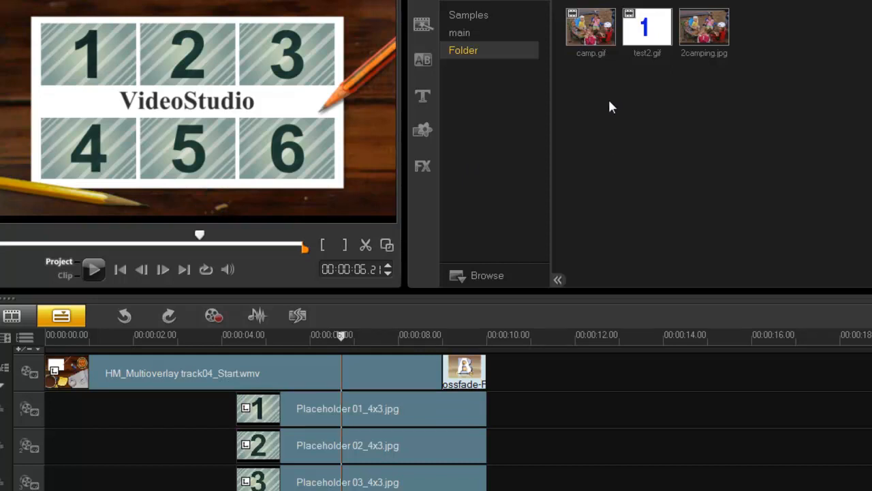
pyautogui.moveTo(591, 30)
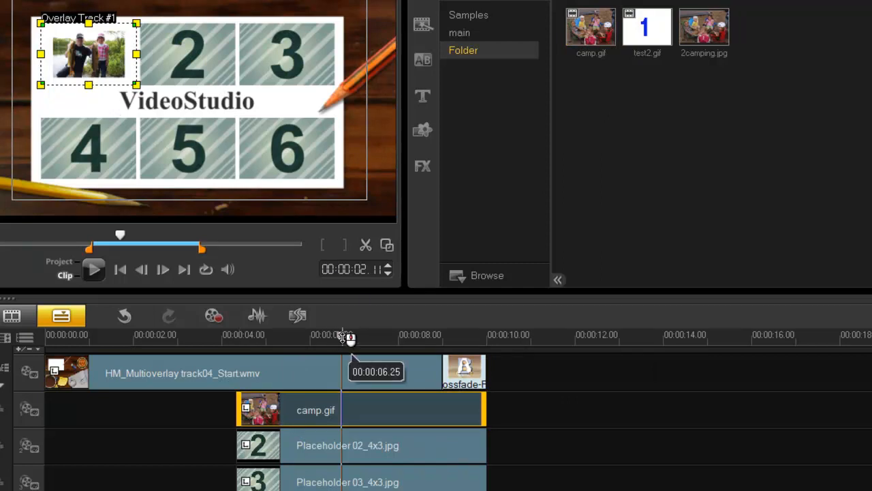
pyautogui.moveTo(349, 339); pyautogui.dragTo(276, 338)
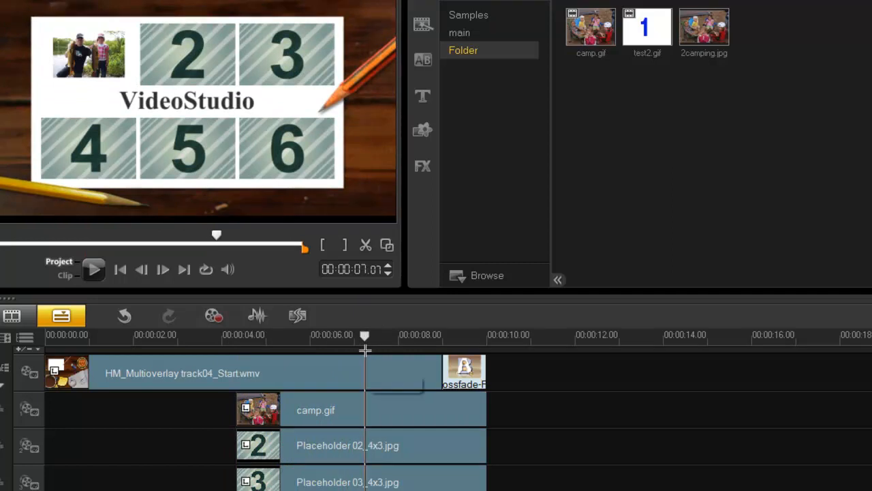
pyautogui.moveTo(365, 334); pyautogui.dragTo(430, 334)
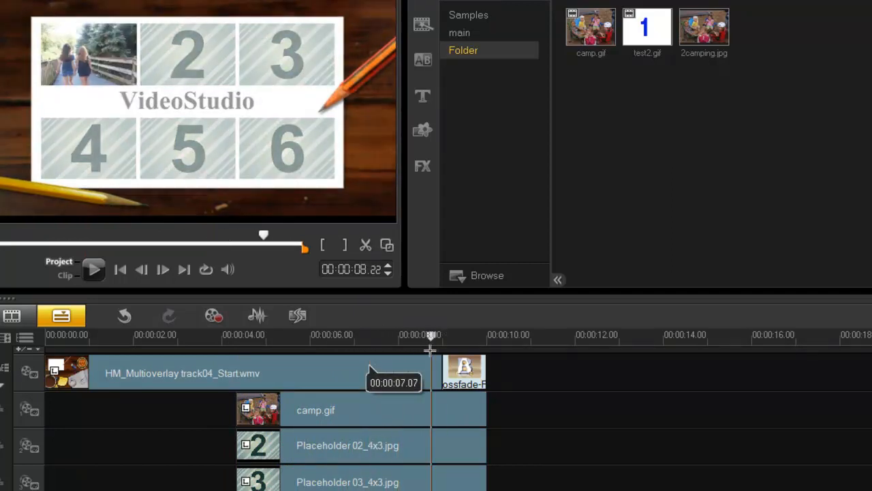
pyautogui.moveTo(429, 350); pyautogui.dragTo(385, 354)
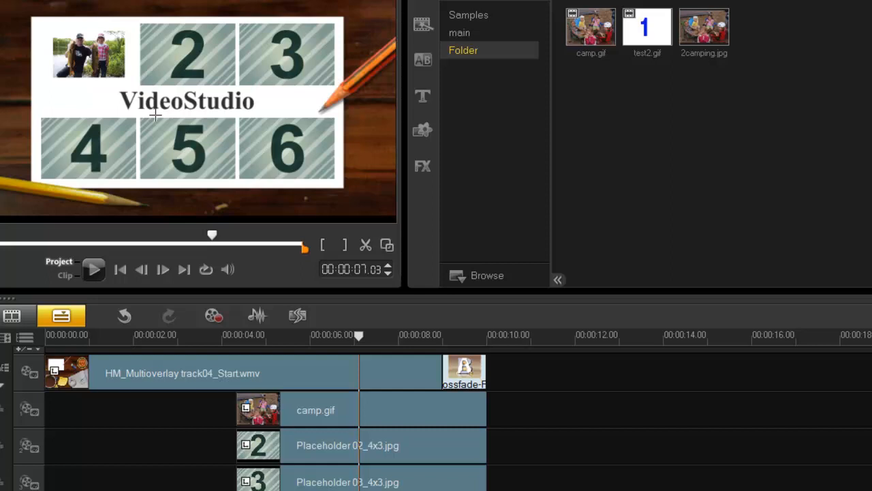
pyautogui.moveTo(307, 197)
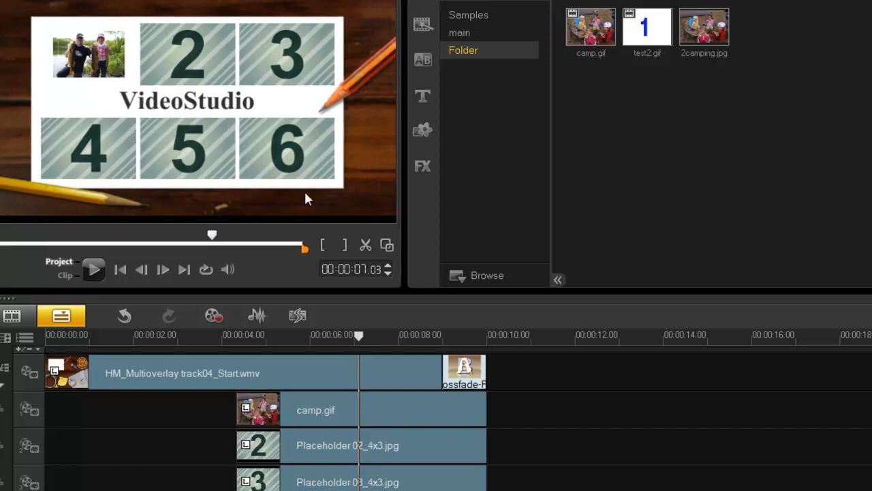
pyautogui.moveTo(98, 139)
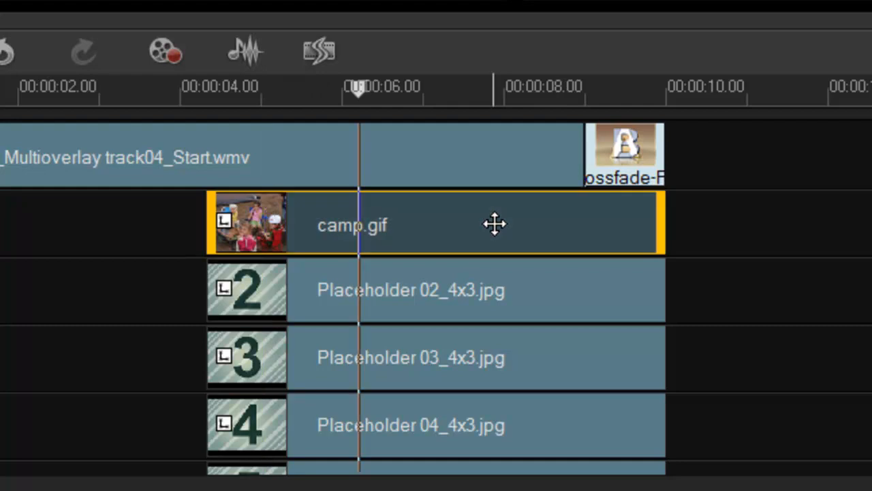
pyautogui.moveTo(359, 225)
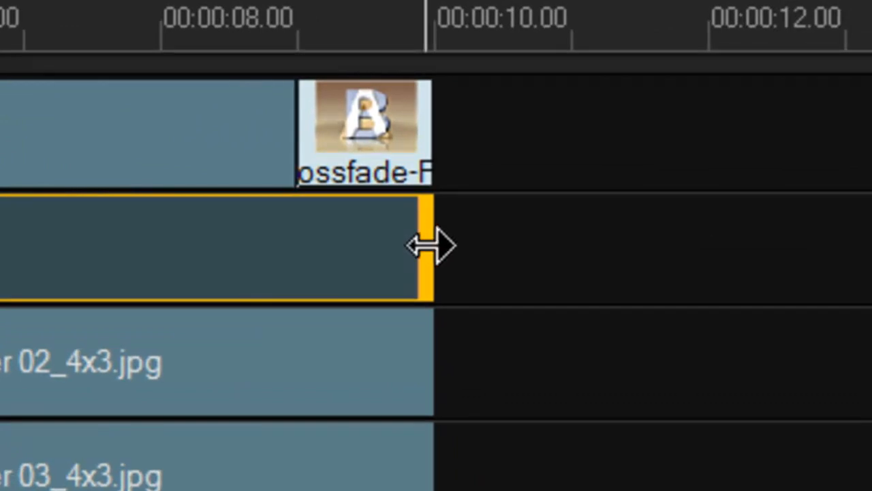
# Step: Trim the camp.gif overlay clip's right edge to end with the placeholder clips
pyautogui.moveTo(430, 246); pyautogui.dragTo(433, 246)
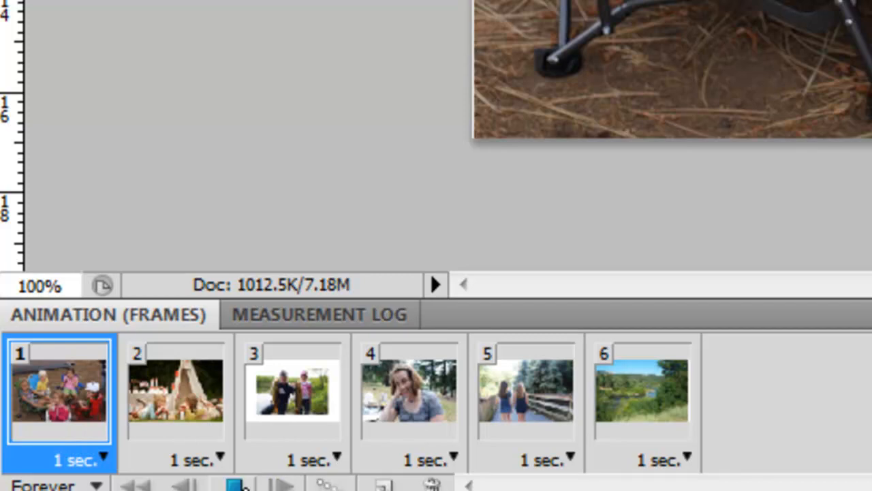
# Step: Step through the camp animation's frame thumbnails, including the first frame and the fishing photo
pyautogui.click(294, 392)
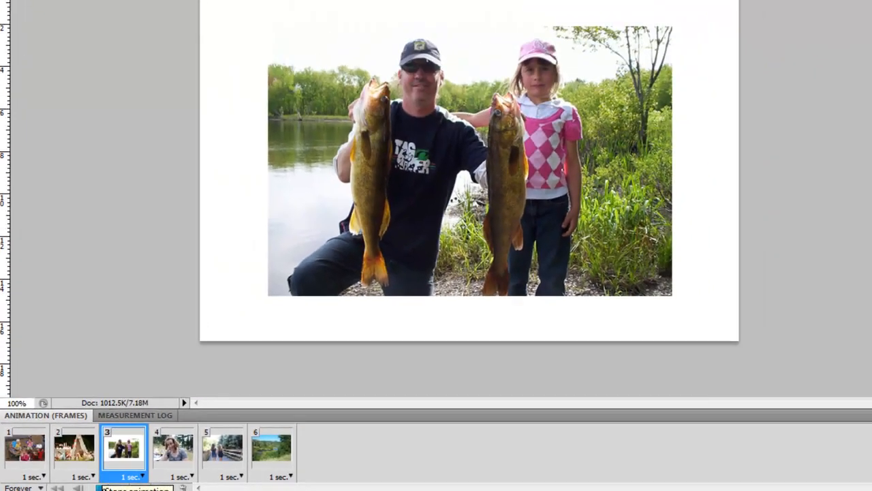
pyautogui.click(223, 446)
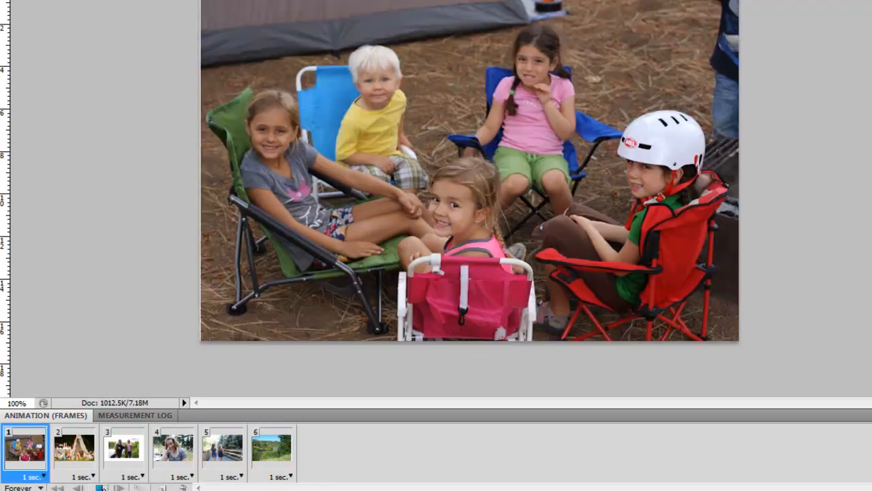
pyautogui.click(124, 450)
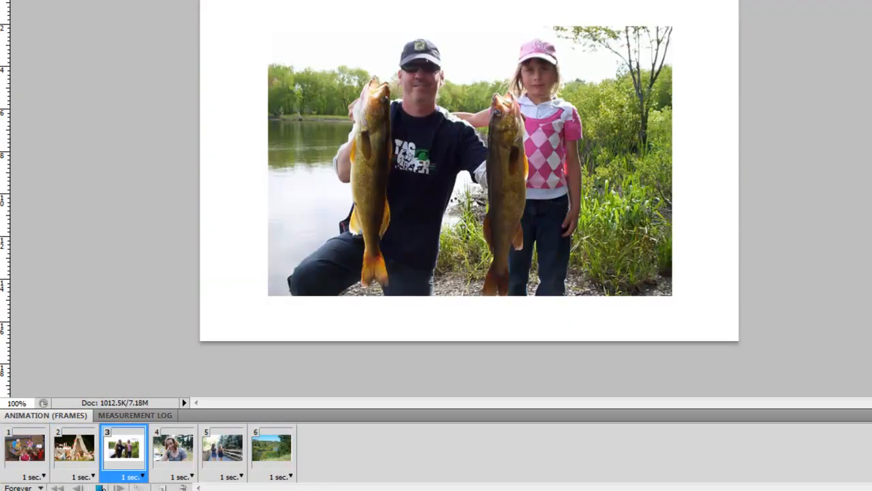
pyautogui.click(174, 450)
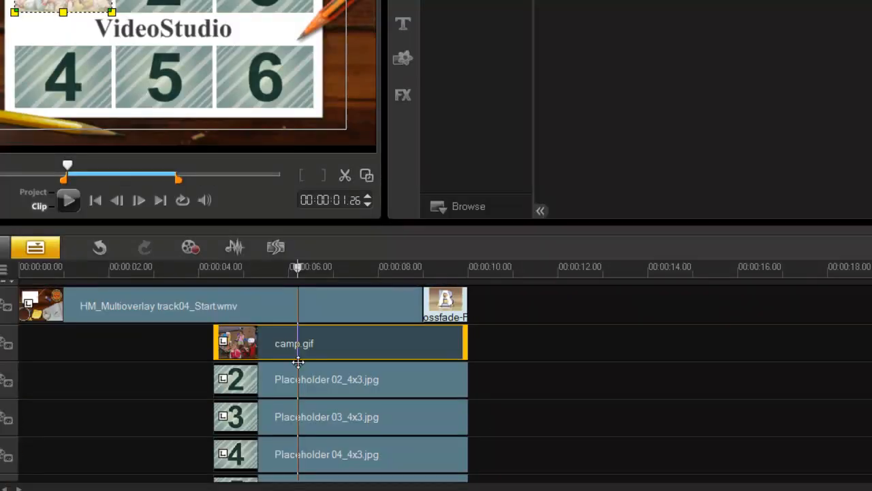
pyautogui.moveTo(460, 343)
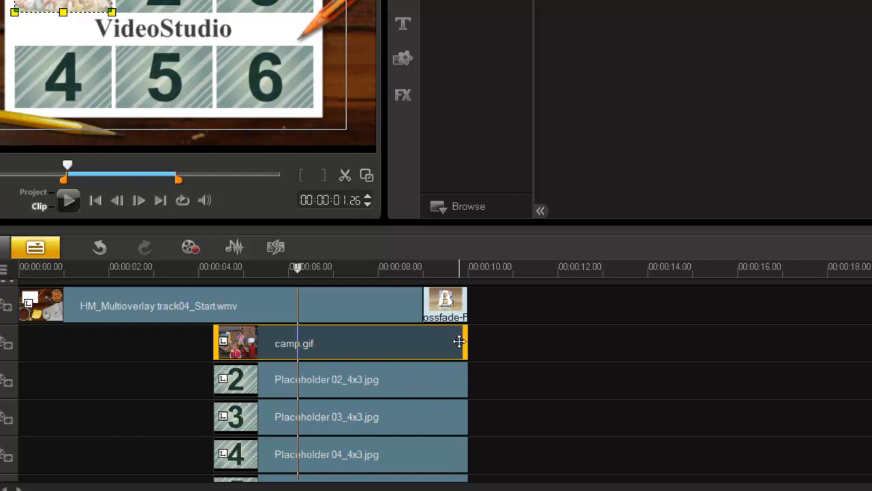
pyautogui.moveTo(391, 345)
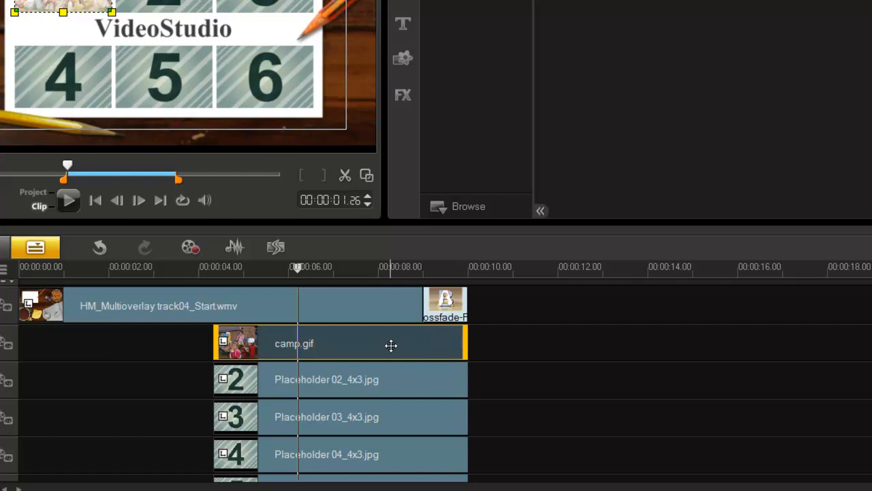
pyautogui.moveTo(362, 344)
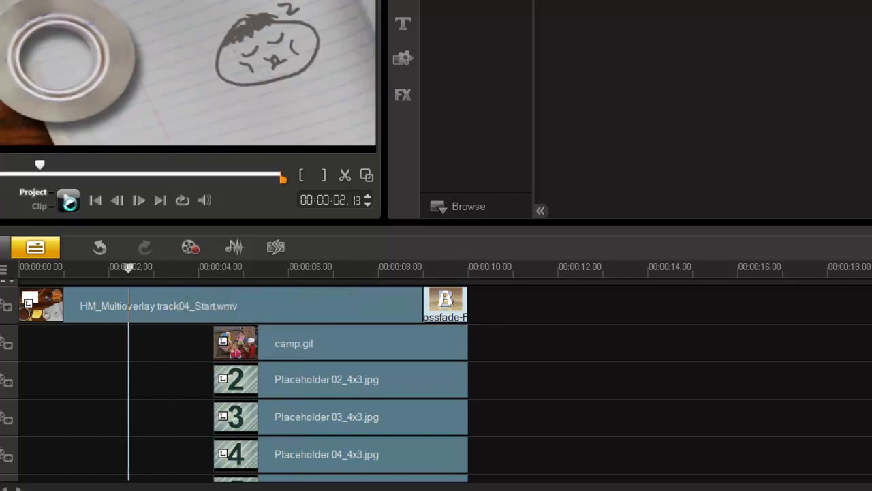
# Step: Play the project to preview the template with the animated camp.gif overlay
pyautogui.click(68, 200)
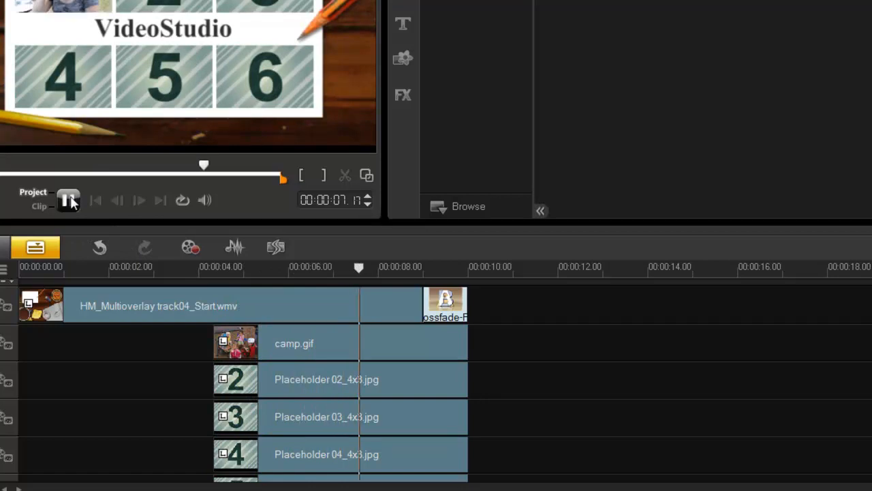
pyautogui.moveTo(68, 200)
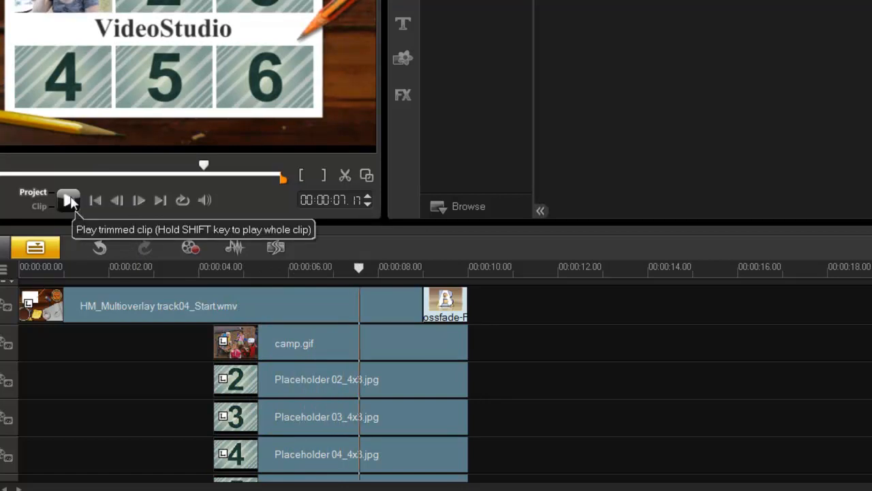